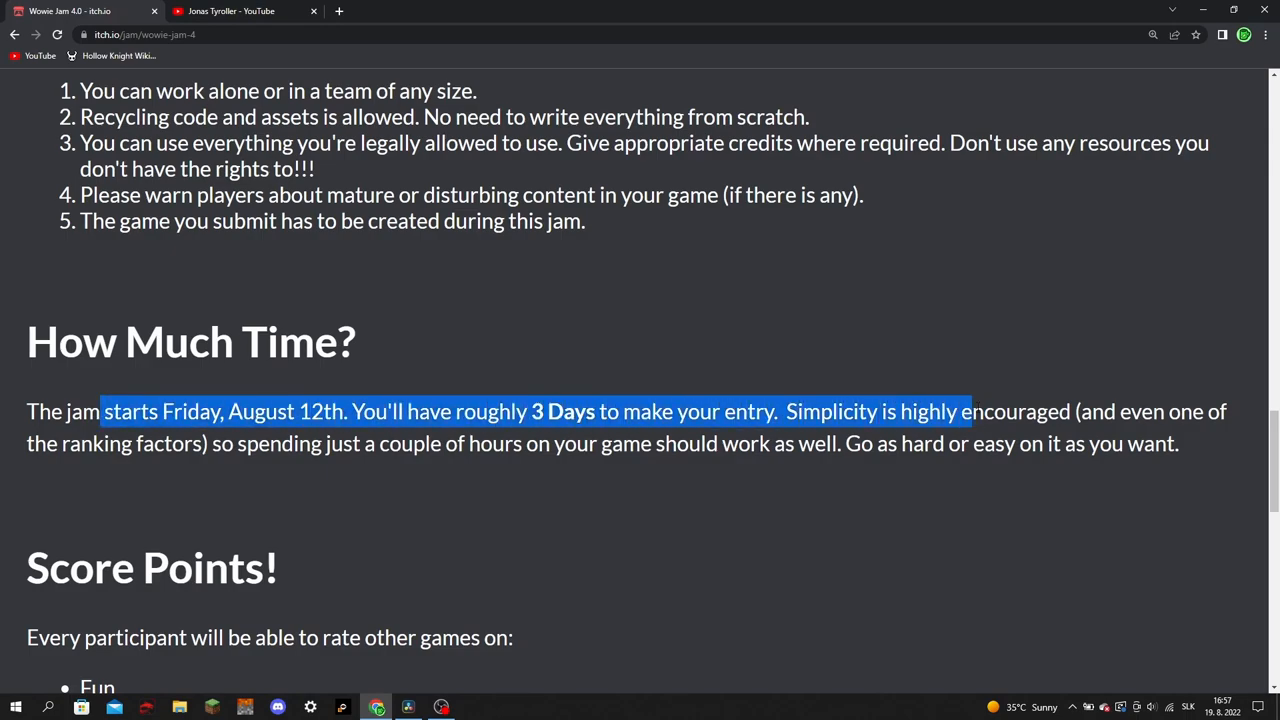
Highlight the start date and three-day time limit passage on the Wowie Jam page.
{"action": "left_click", "coordinate": [407, 707]}
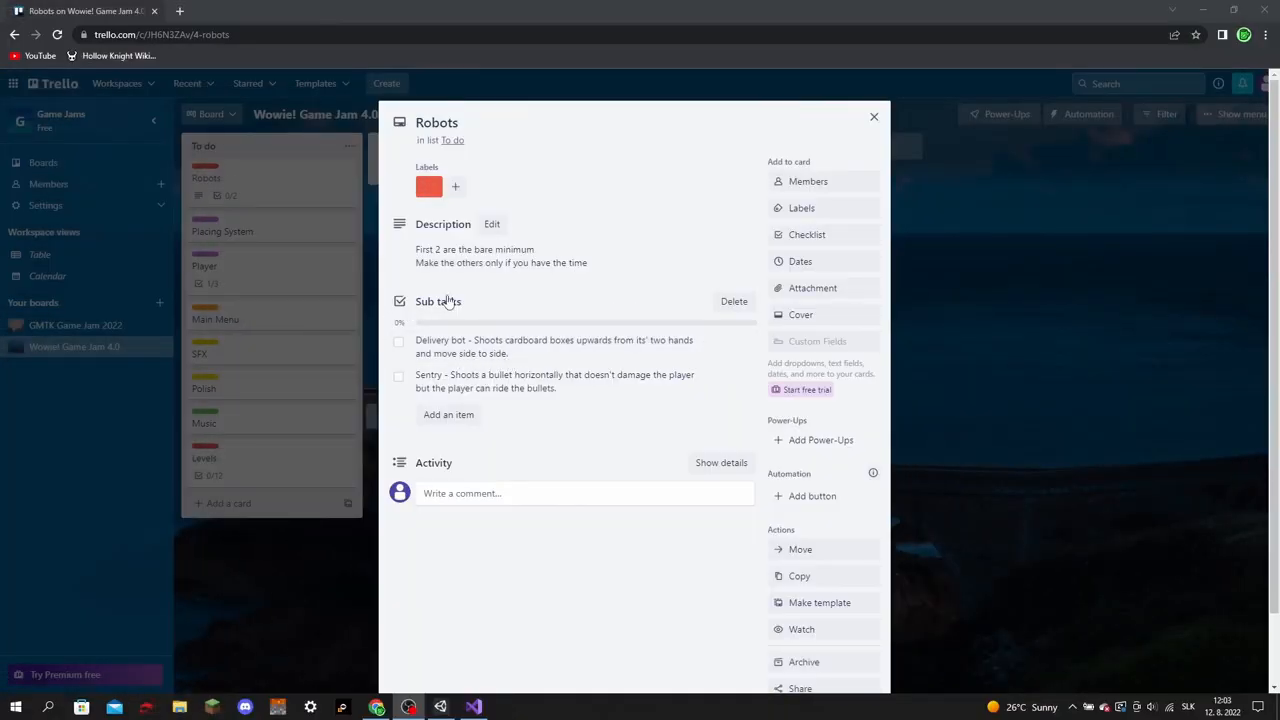
Open the Robots card to show its delivery bot and sentry subtasks.
{"action": "left_click", "coordinate": [408, 707]}
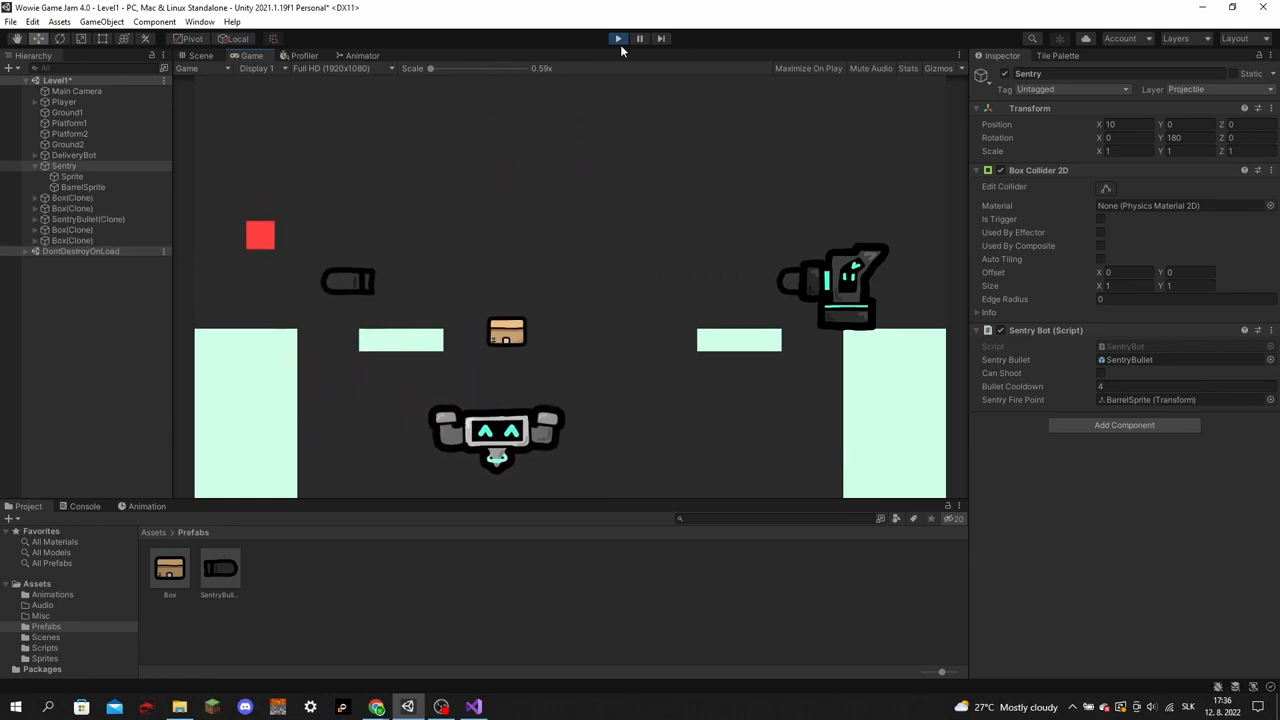
Enter play mode on Level1 to watch the sentry fire and boxes spawn.
{"action": "left_click", "coordinate": [617, 38]}
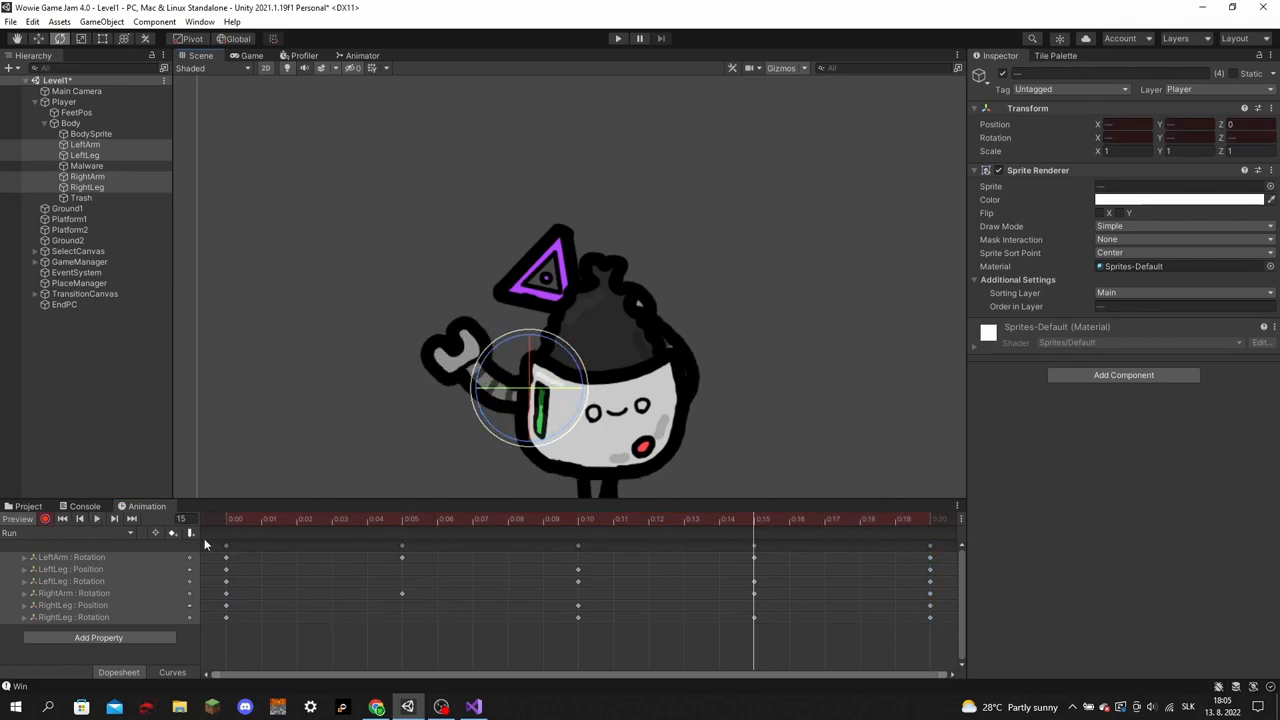
Record the player's Run clip with arm and leg rotation and position keyframes.
{"action": "left_click", "coordinate": [617, 38]}
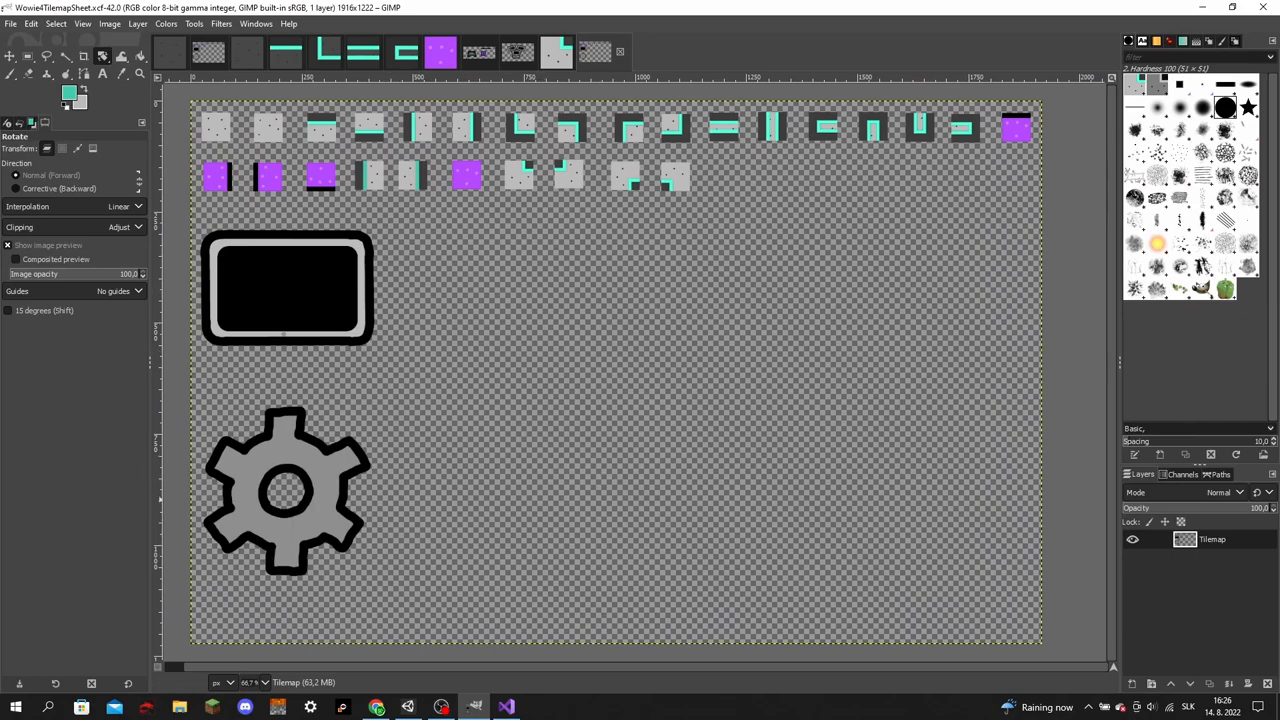
{"action": "left_click", "coordinate": [408, 707]}
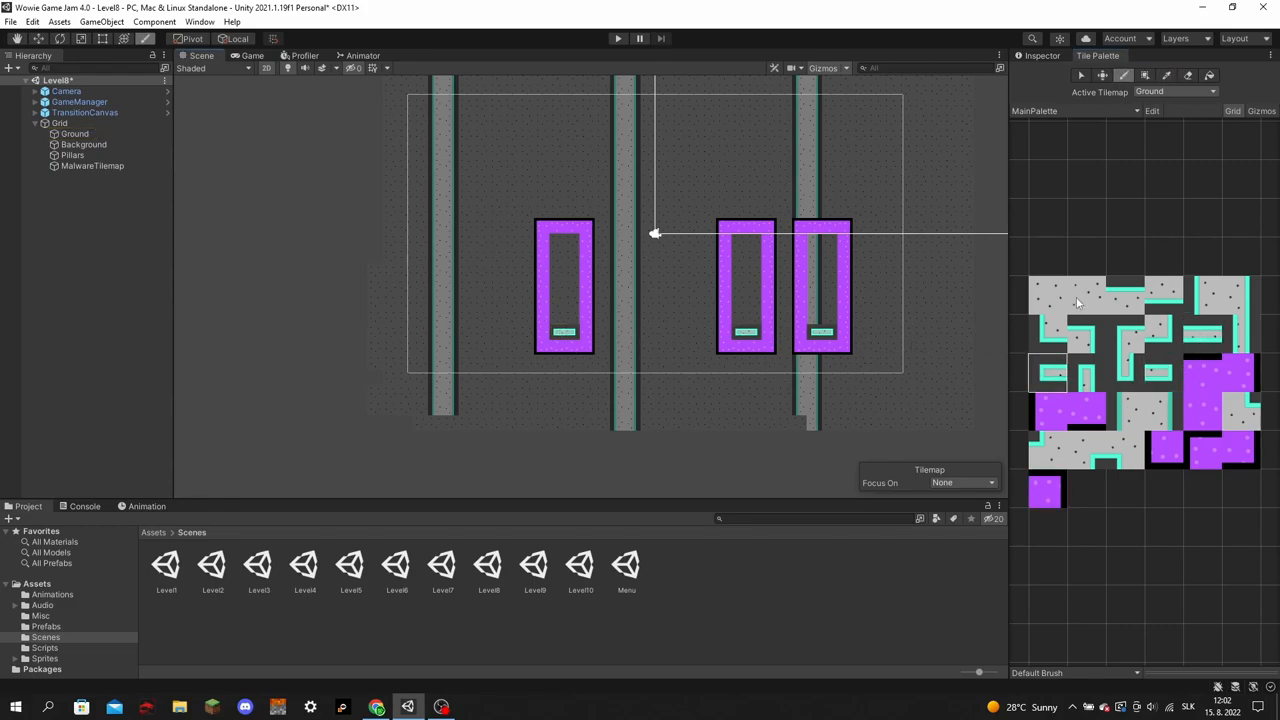
Play the Menu scene to reach the twelve-level selection screen.
{"action": "left_click", "coordinate": [617, 38]}
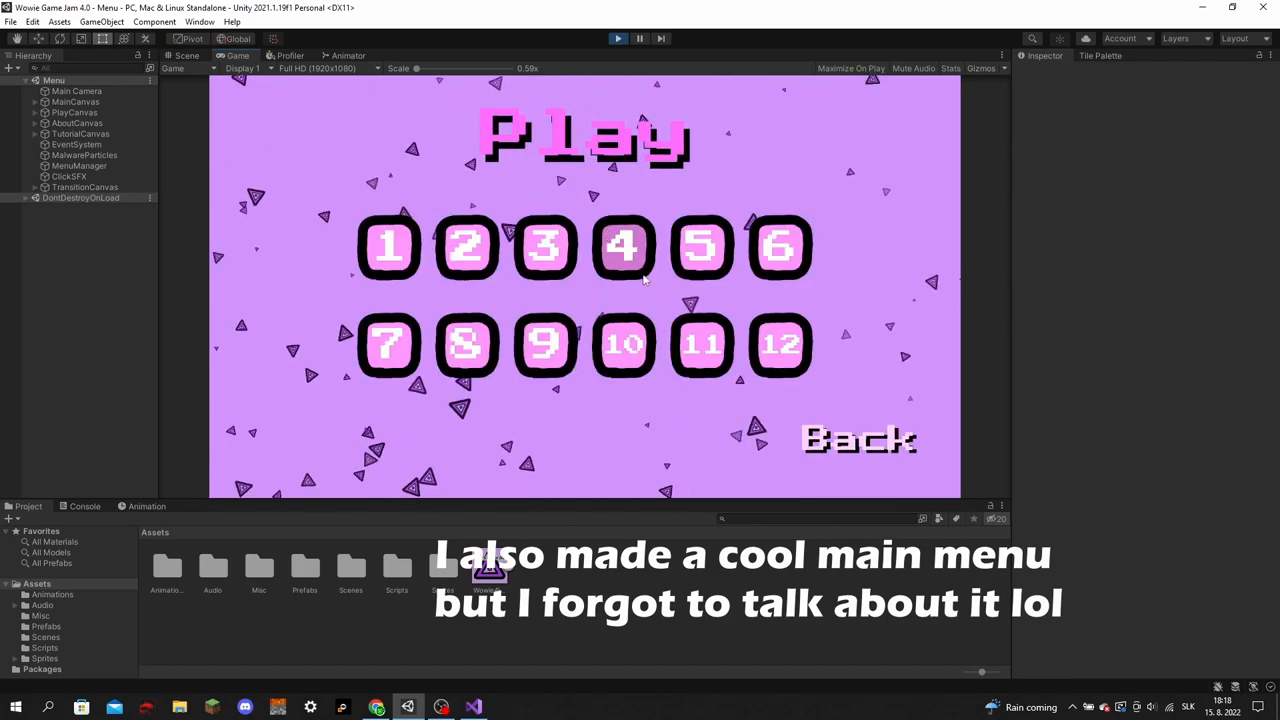